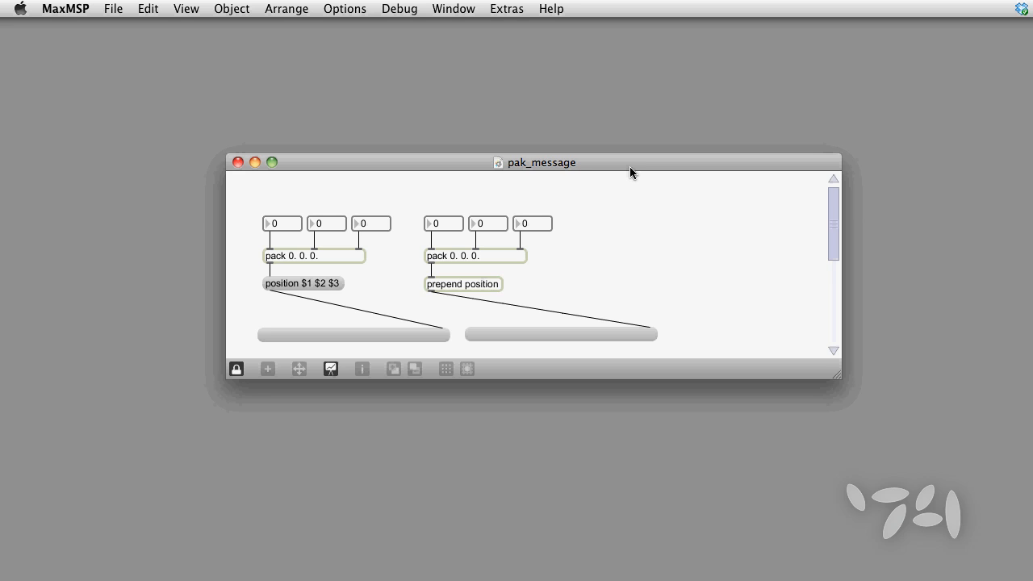
{"action": "mouse_move", "coordinate": [631, 172]}
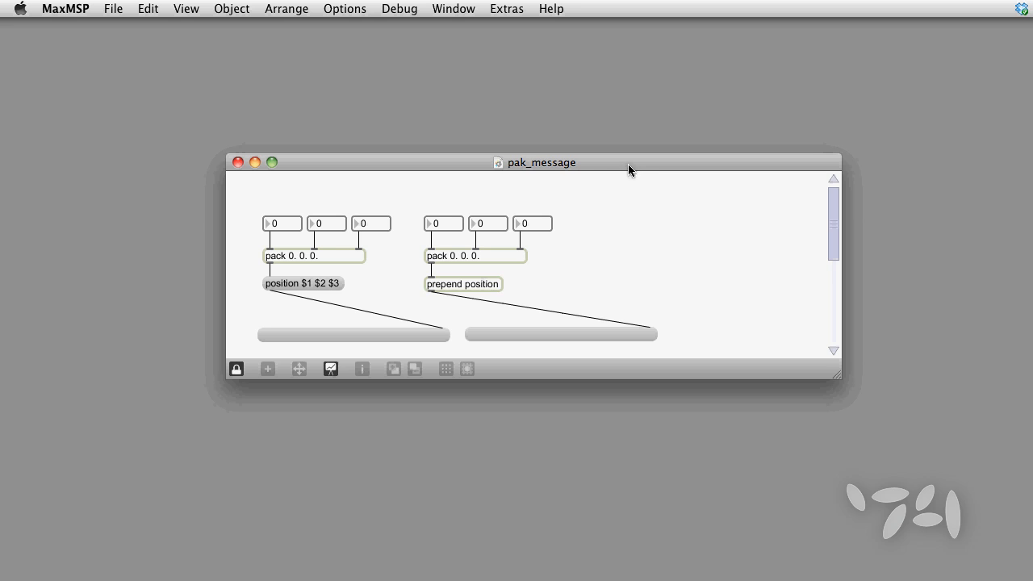
{"action": "mouse_move", "coordinate": [408, 262]}
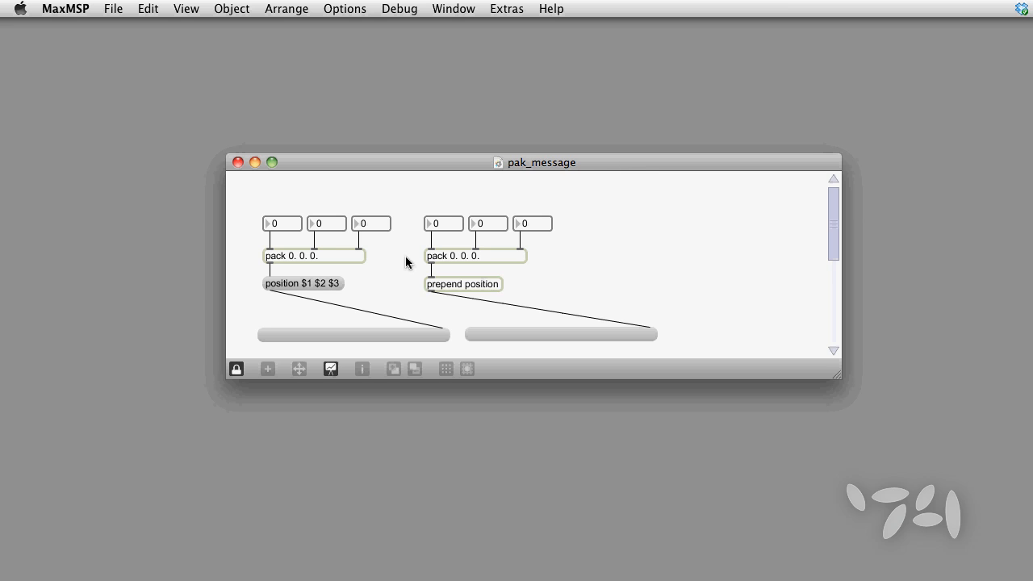
{"action": "mouse_move", "coordinate": [303, 291]}
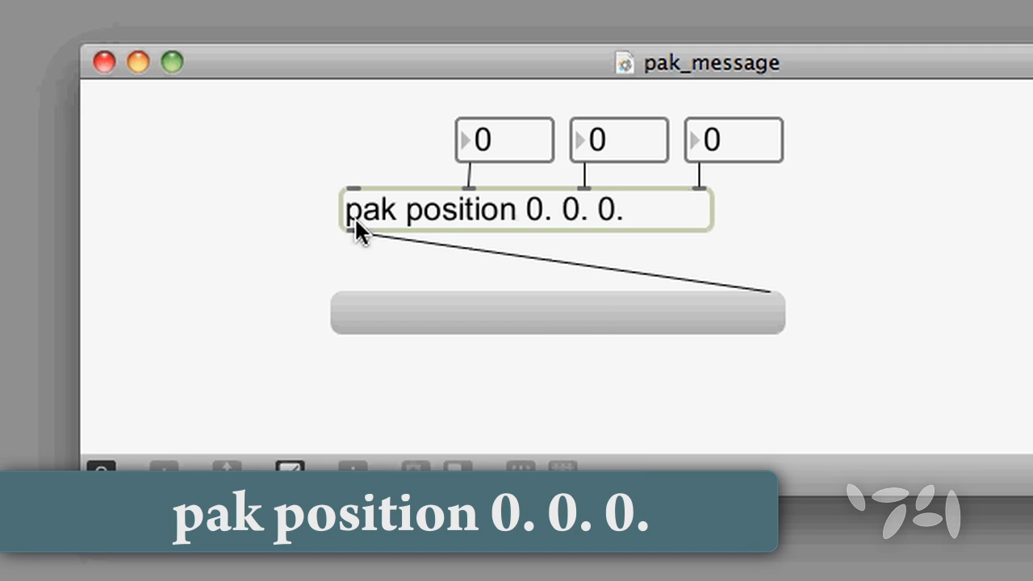
{"action": "mouse_move", "coordinate": [440, 238]}
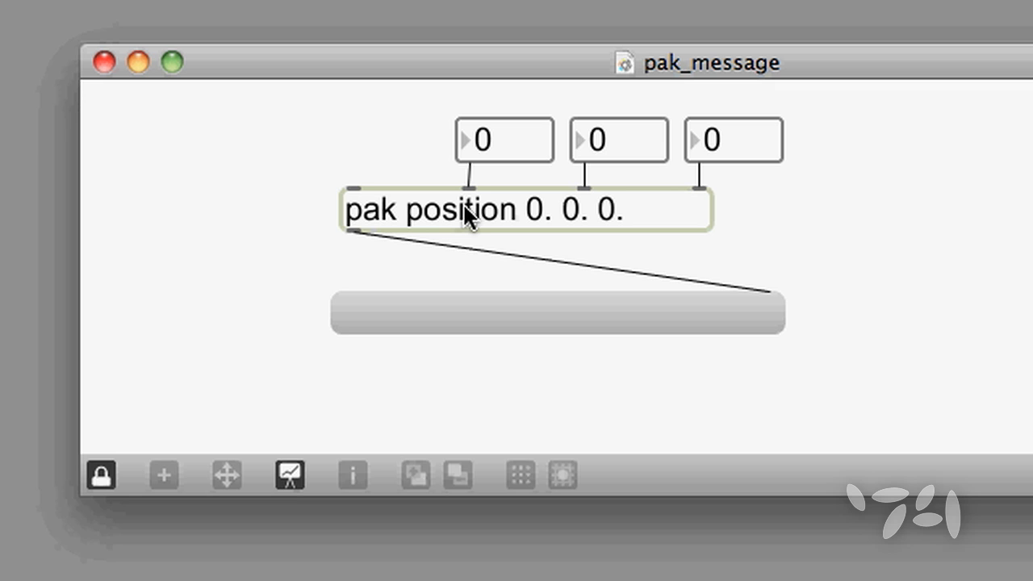
{"action": "mouse_move", "coordinate": [714, 200]}
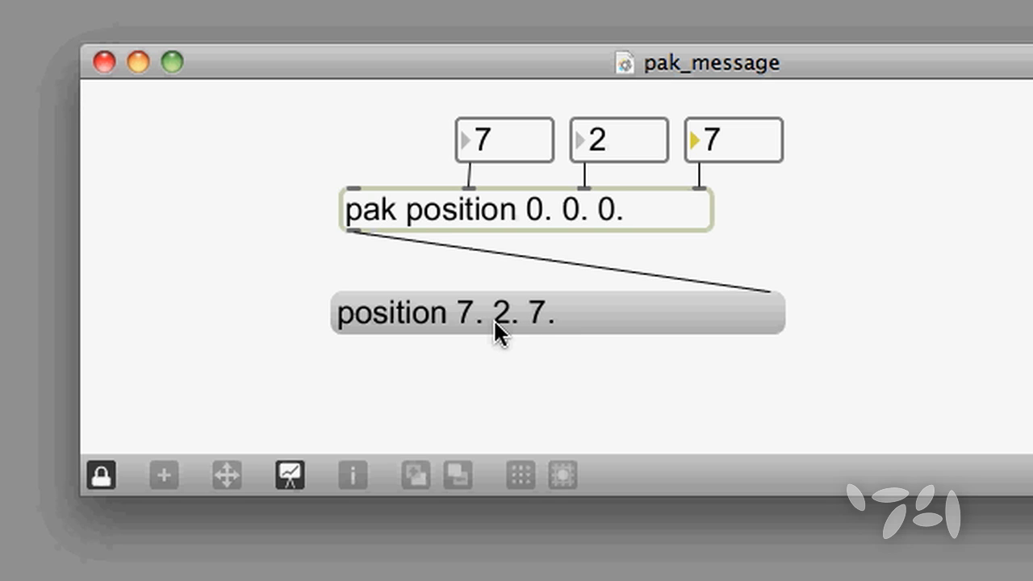
{"action": "mouse_move", "coordinate": [515, 331]}
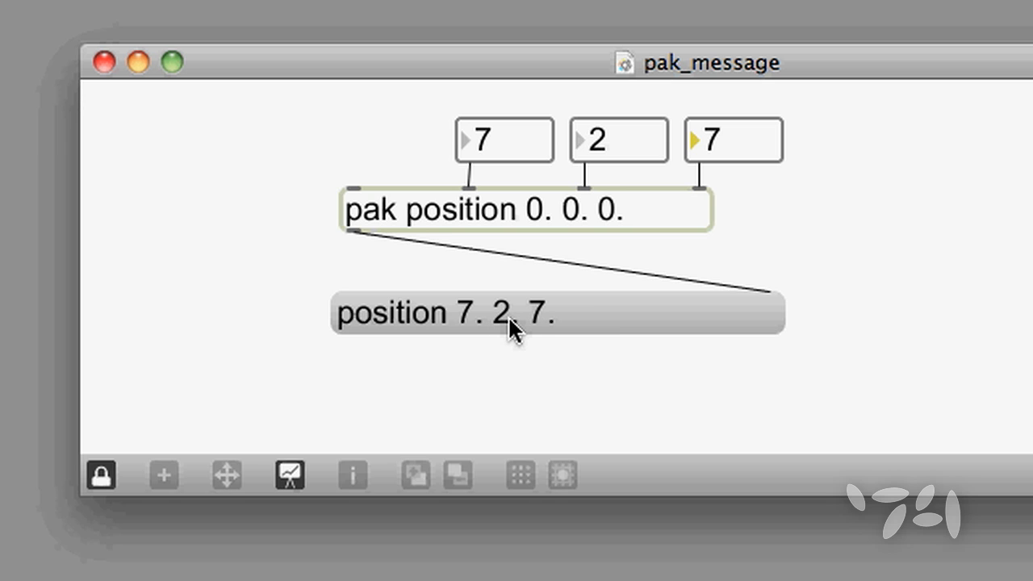